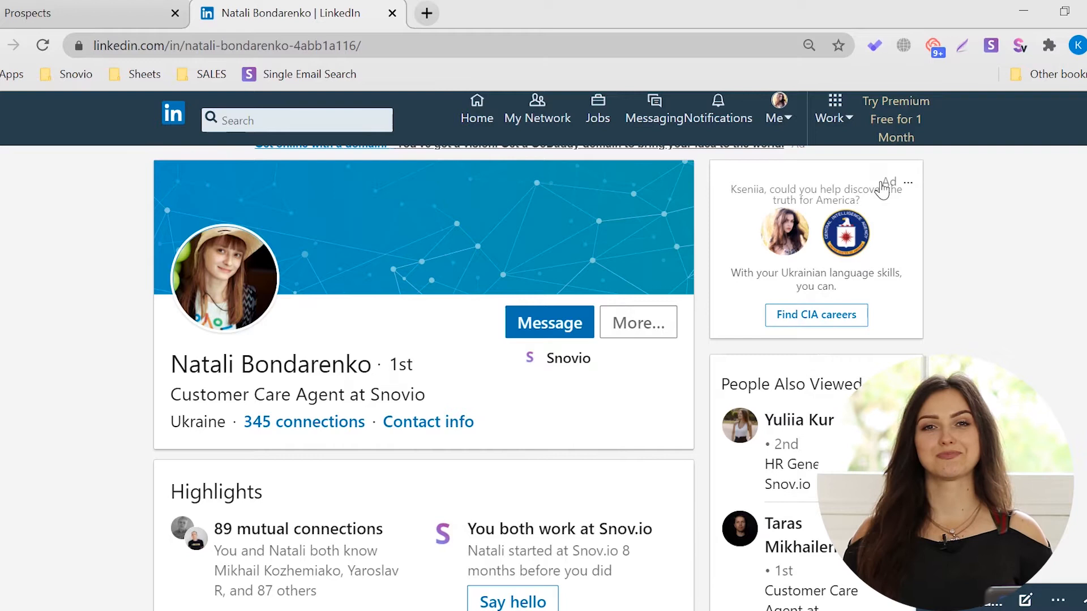
click(991, 46)
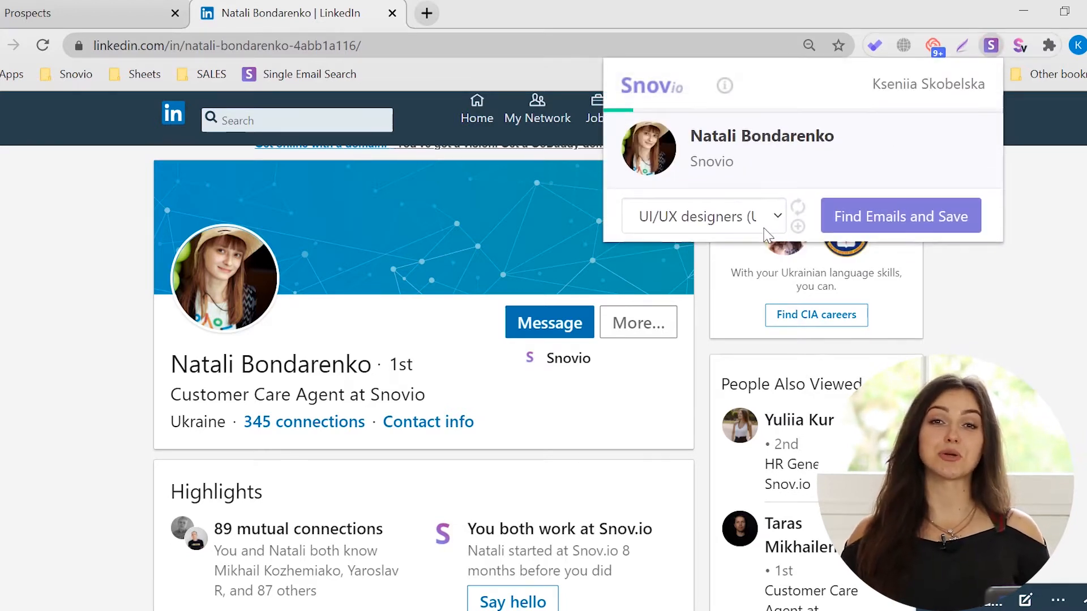
click(701, 217)
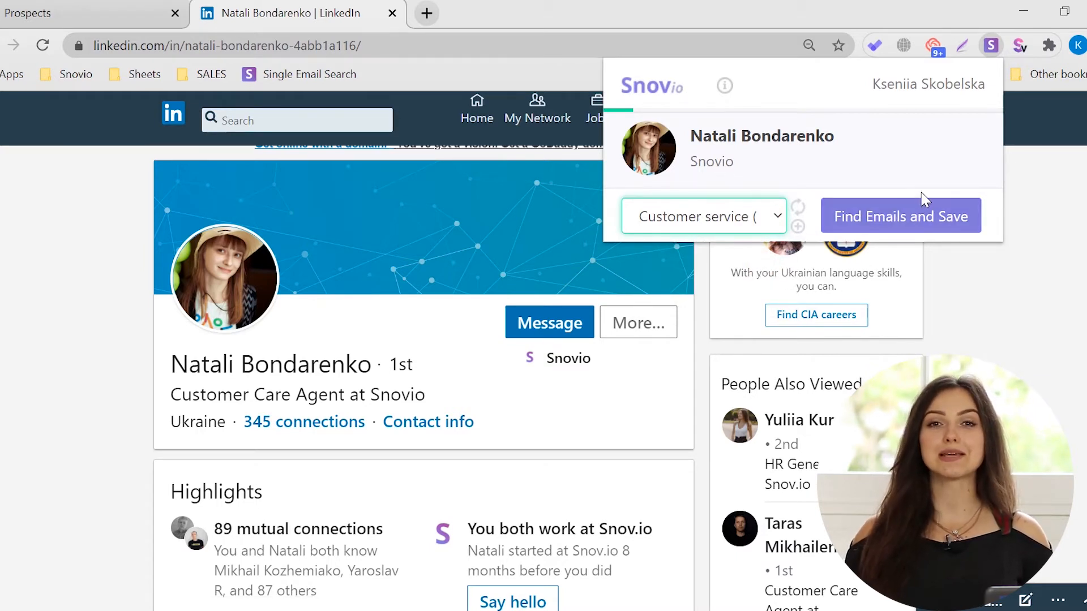
click(901, 216)
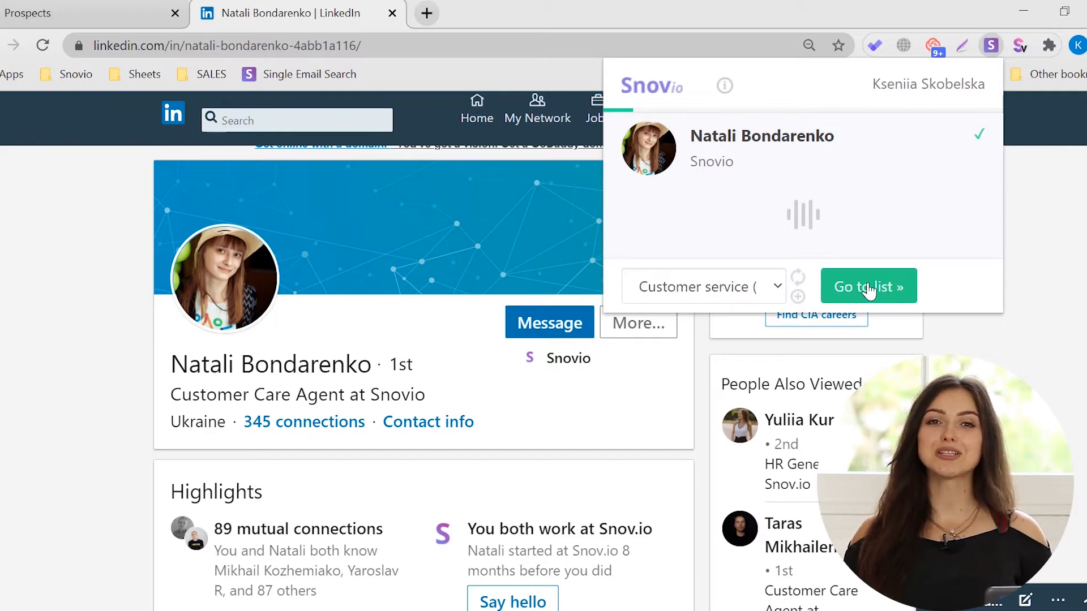
click(868, 286)
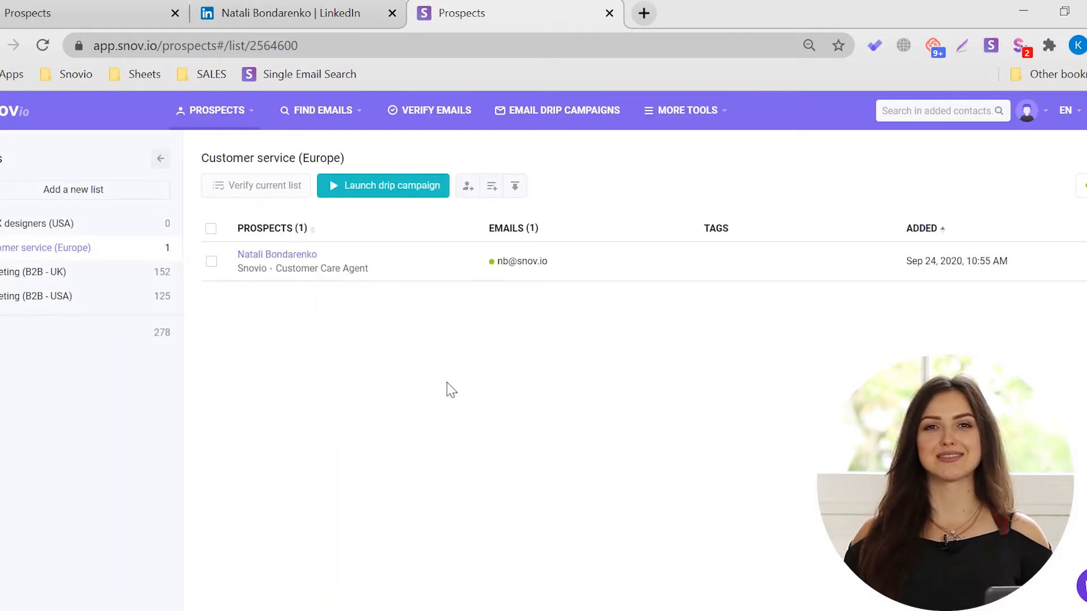
click(298, 12)
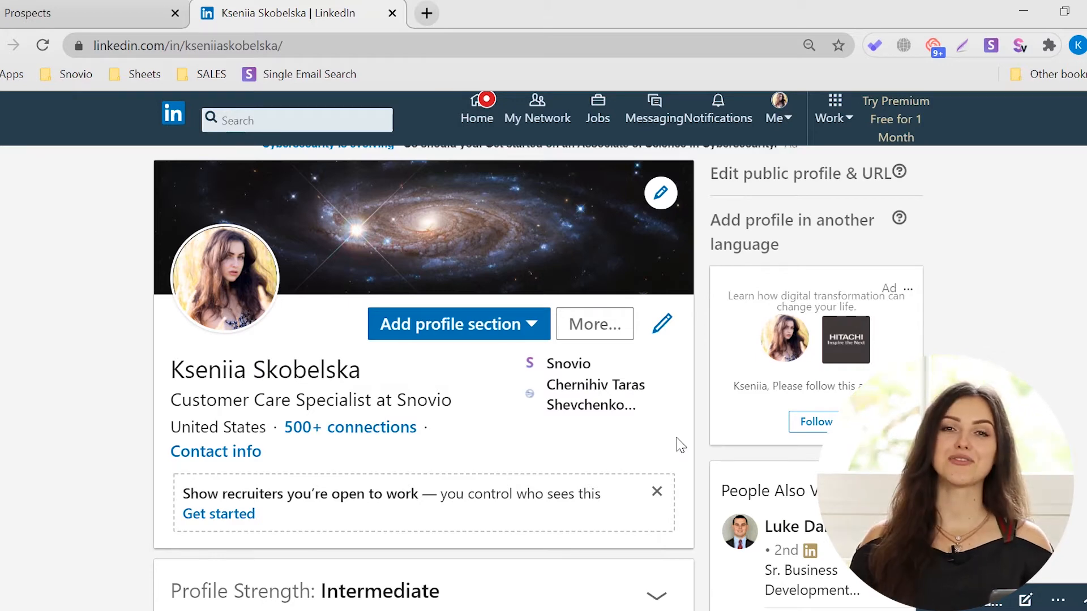
Search people for 'UI/UX designer' in the United States and show the five results in Snov.io
text(UI/UX designer)
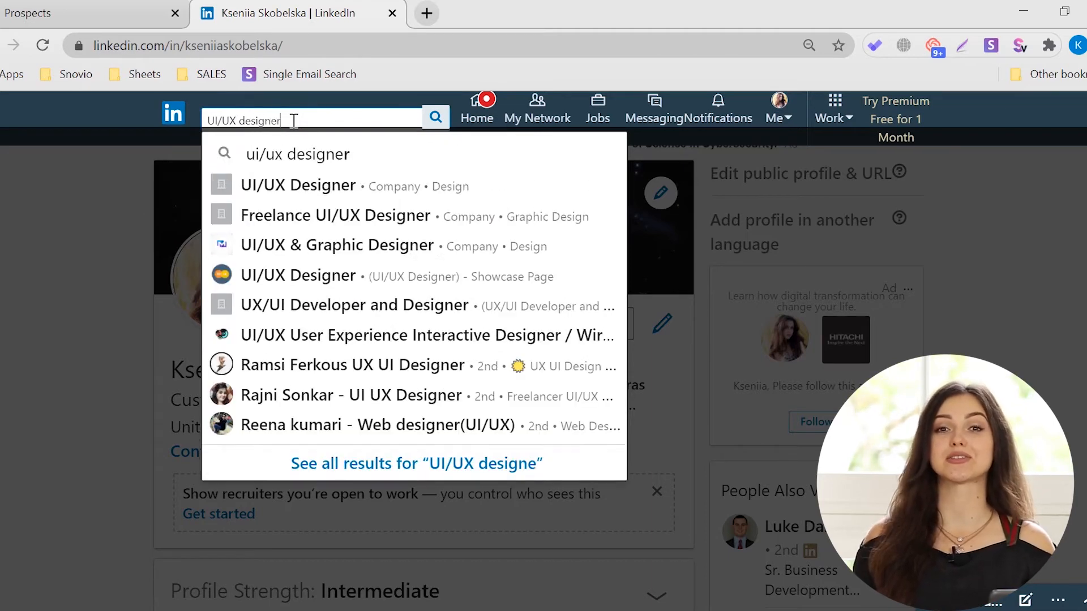
click(296, 154)
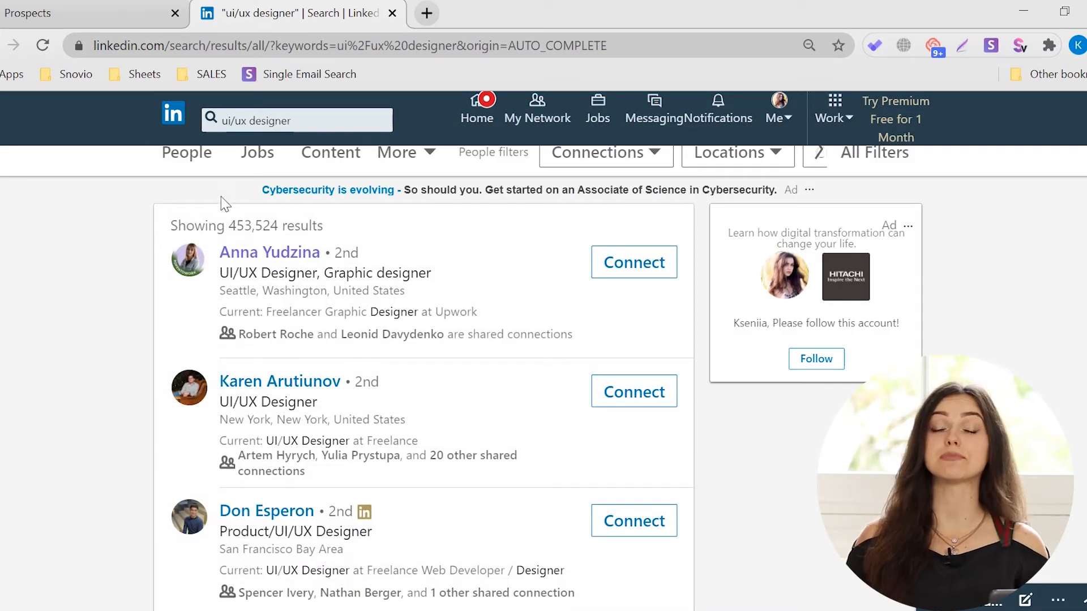
click(736, 151)
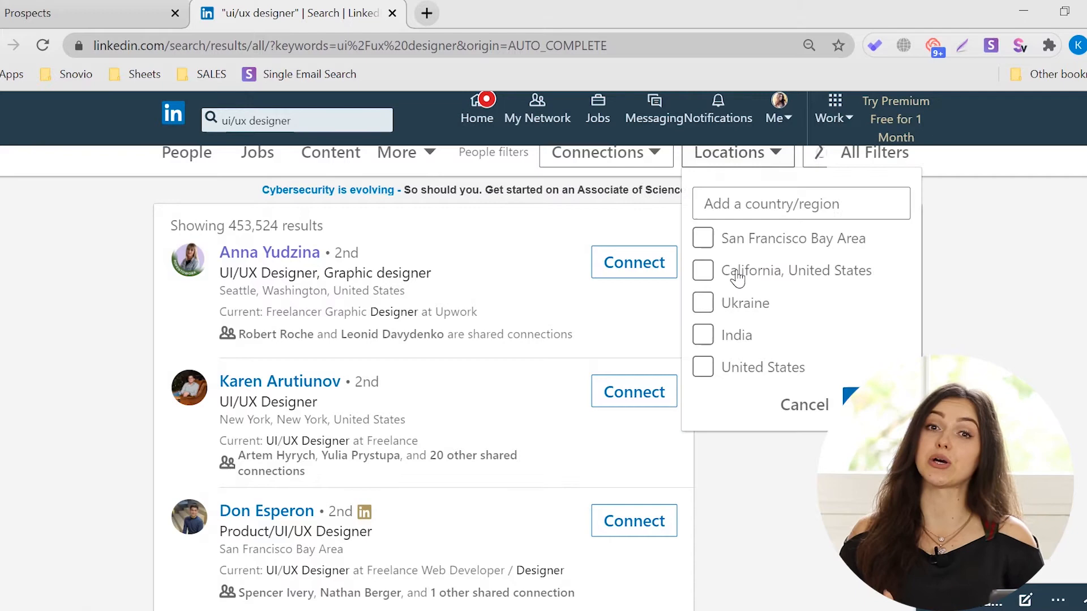
click(702, 367)
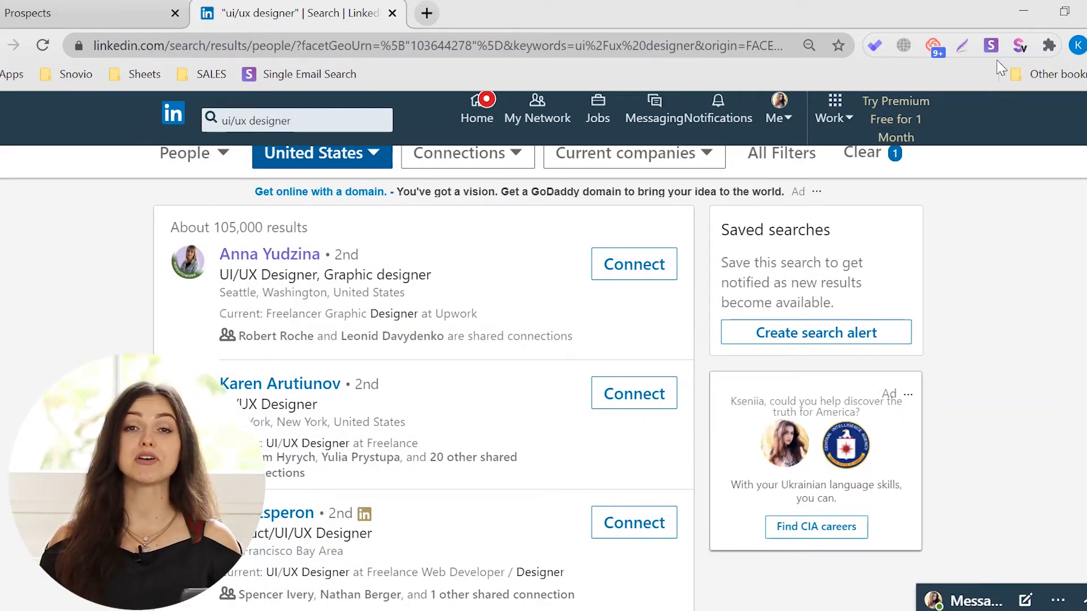
click(990, 45)
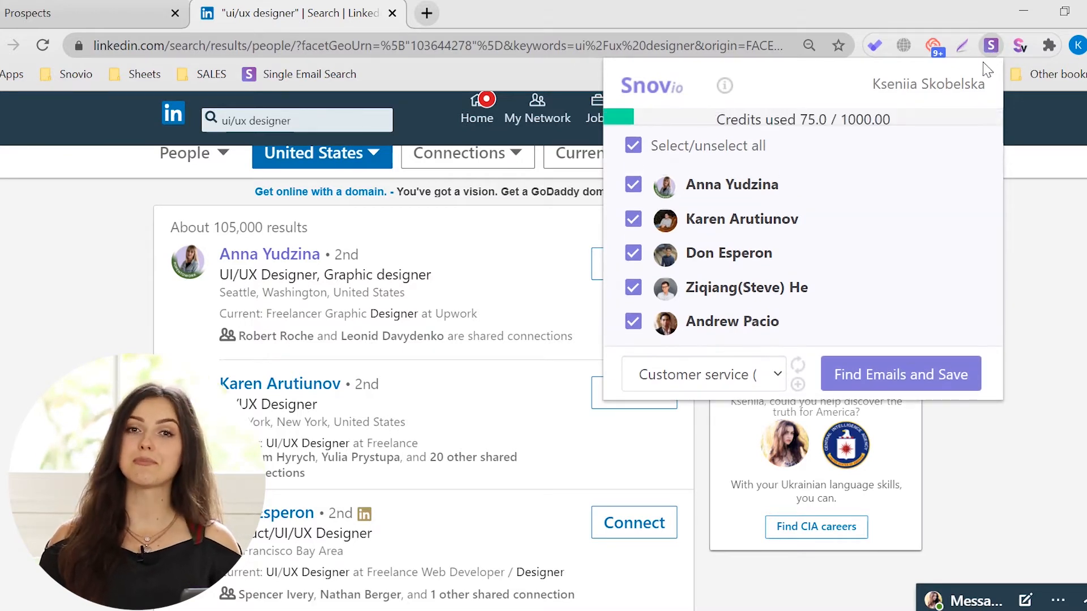
mouse_move(979, 75)
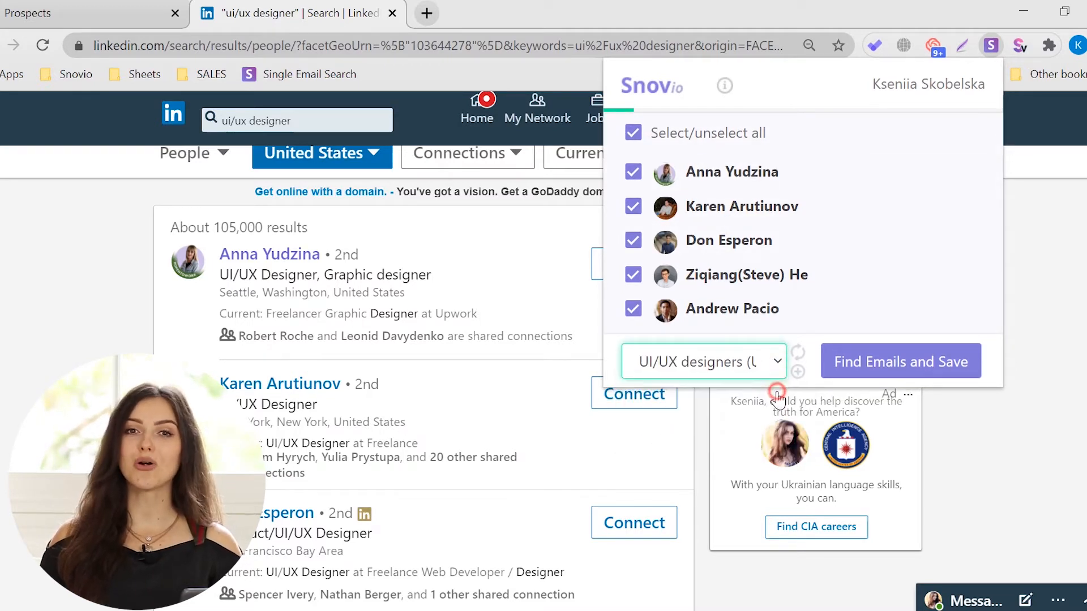
mouse_move(803, 385)
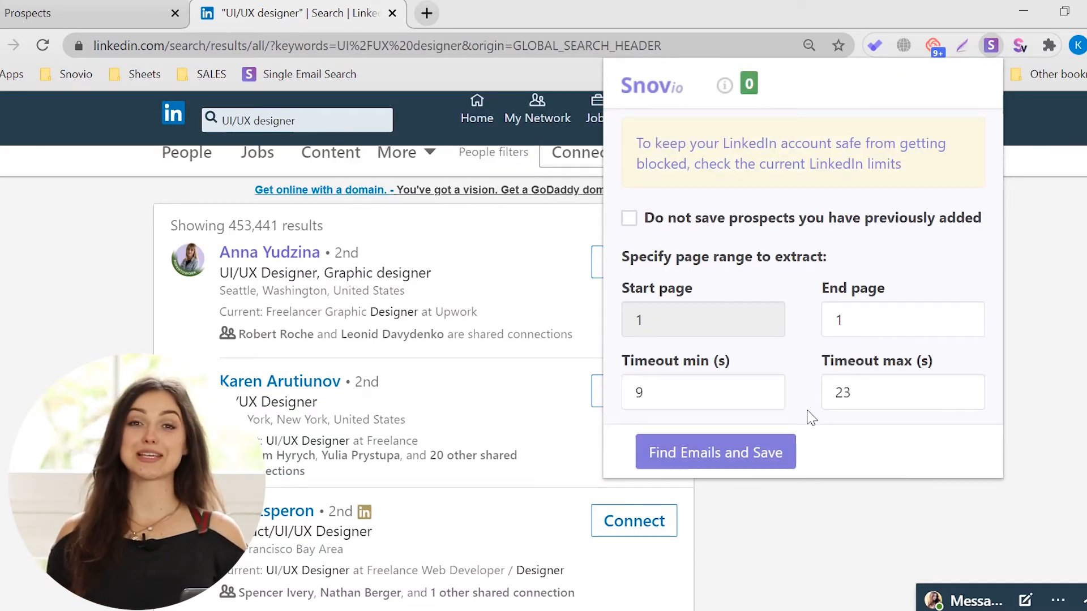
Make the Snov.io bulk extraction skip previously added prospects and end at page 5
click(628, 217)
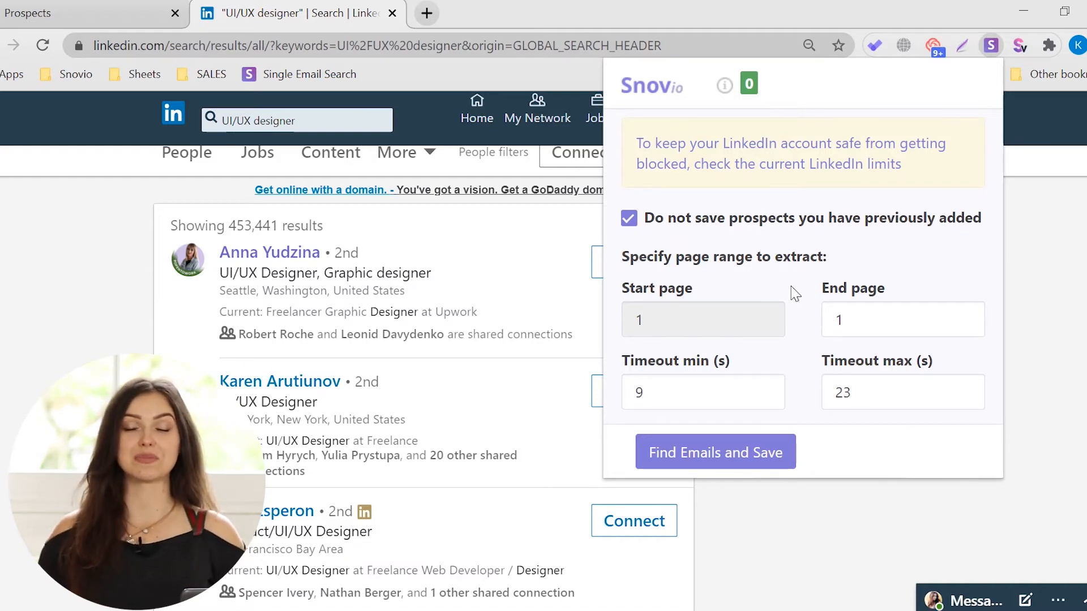
mouse_move(799, 352)
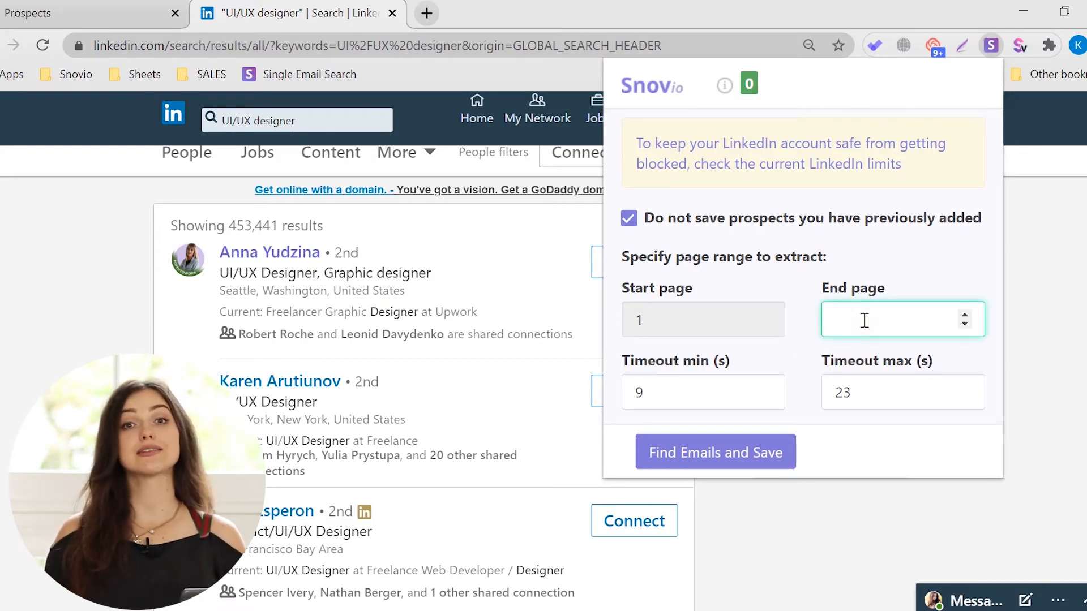
text(5)
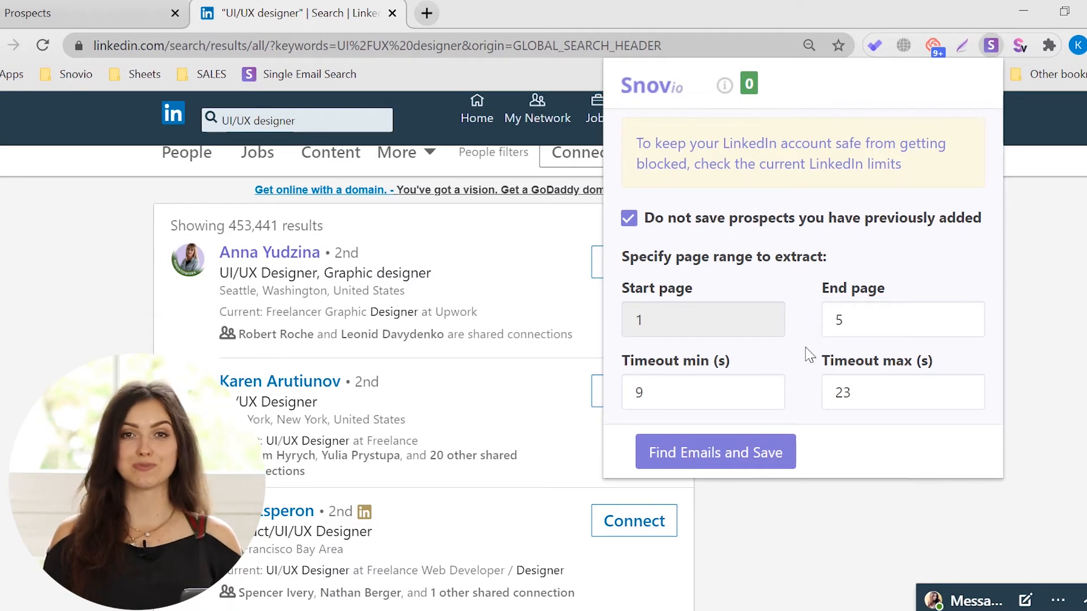
click(702, 391)
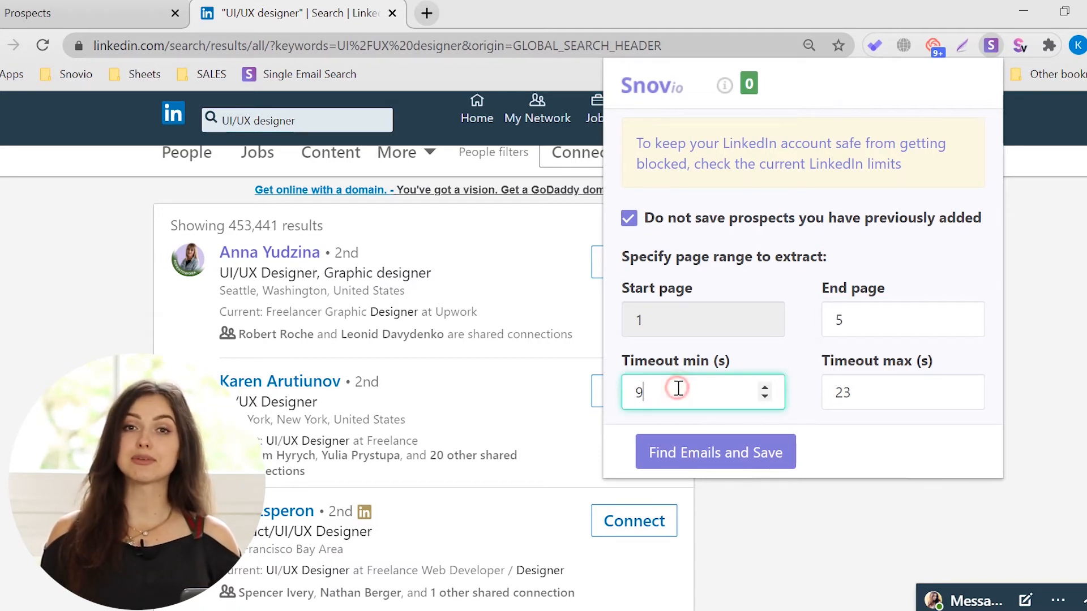
click(903, 392)
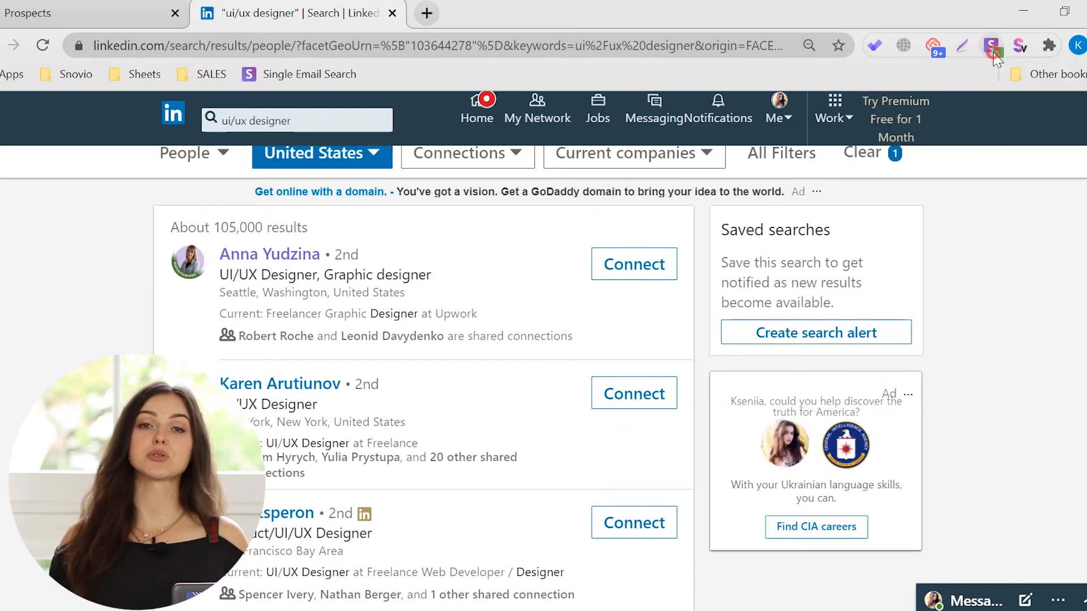
Reopen Snov.io on the five US UI/UX designer results, all selected for the UI/UX designers list
click(990, 46)
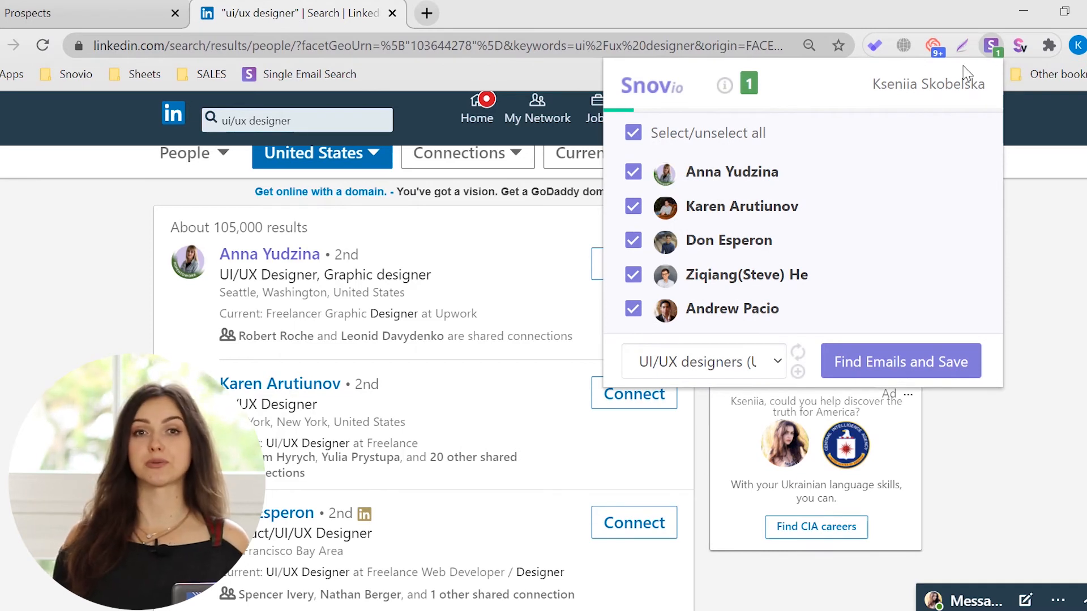